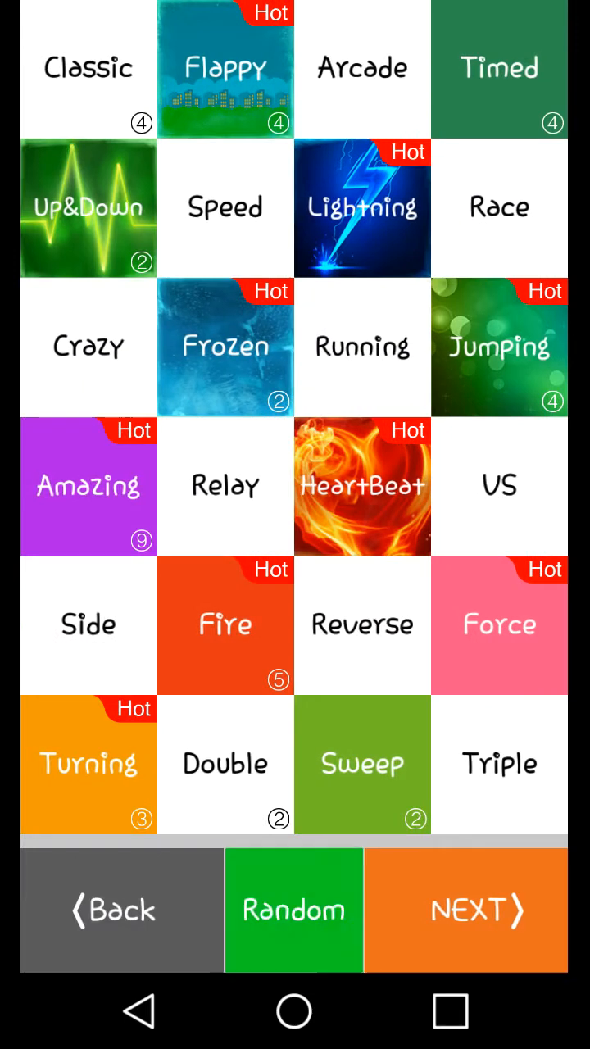
# - Select the Lightning mode tile to reach its start screen showing score 0
pyautogui.click(292, 909)
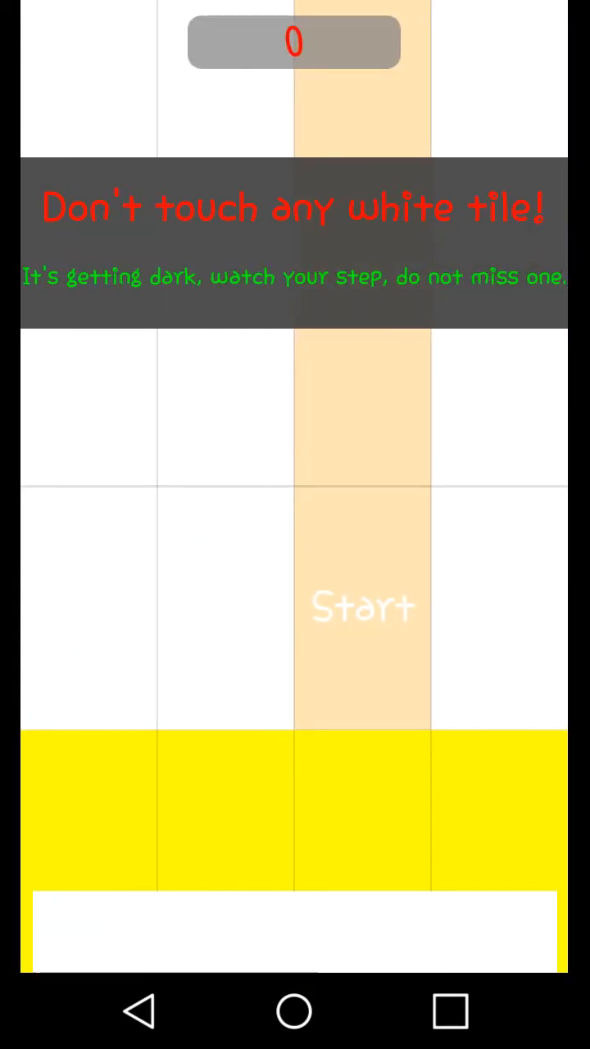
pyautogui.click(362, 609)
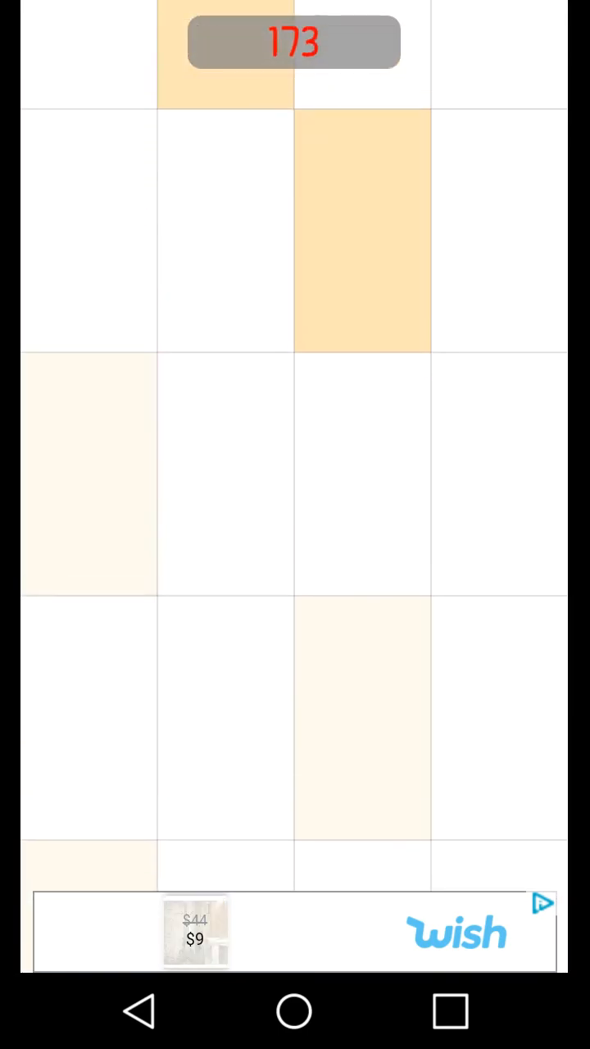
# - Keep hitting shaded tiles in the Lightning round, pushing the score to 177
pyautogui.click(360, 238)
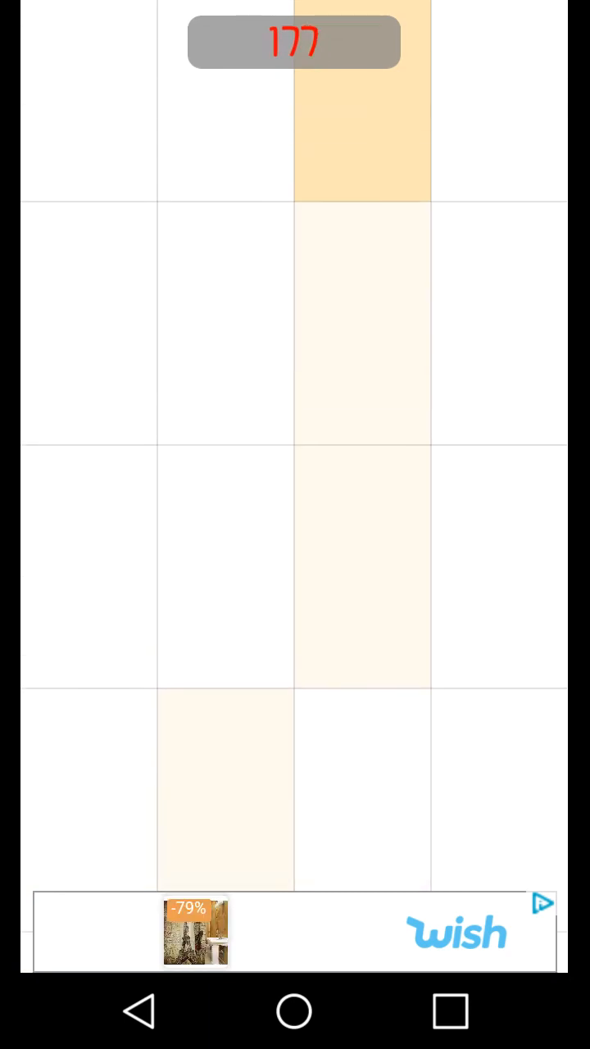